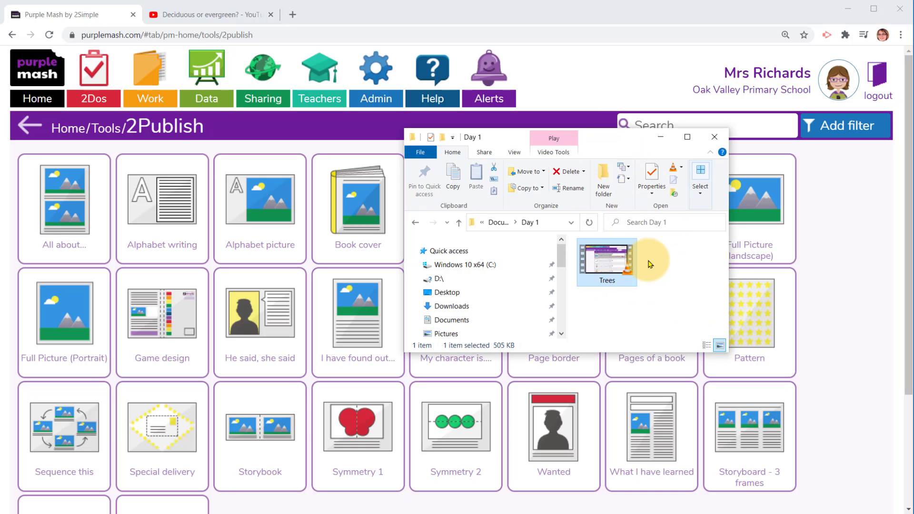
mouse_move(625, 144)
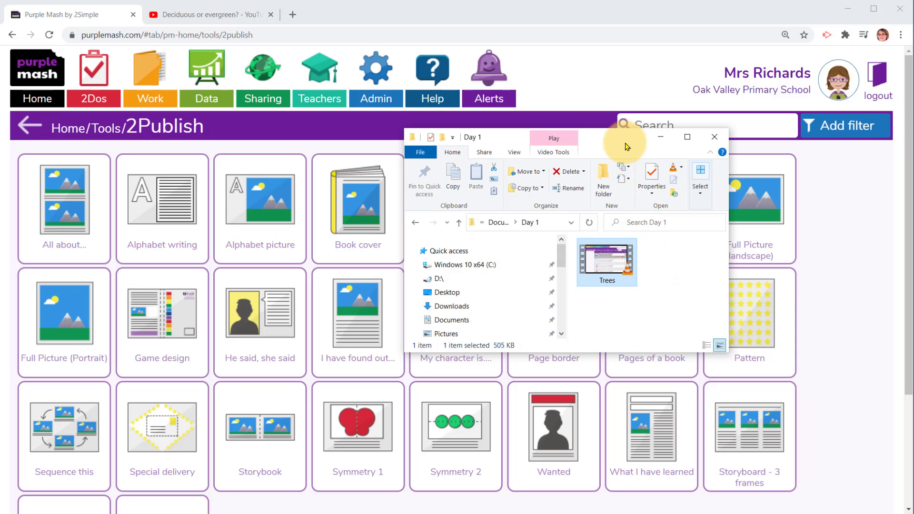
Move the Day 1 folder window aside and return to the Purple Mash 2Publish page via the YouTube tab
left_click_drag(624, 137, 717, 198)
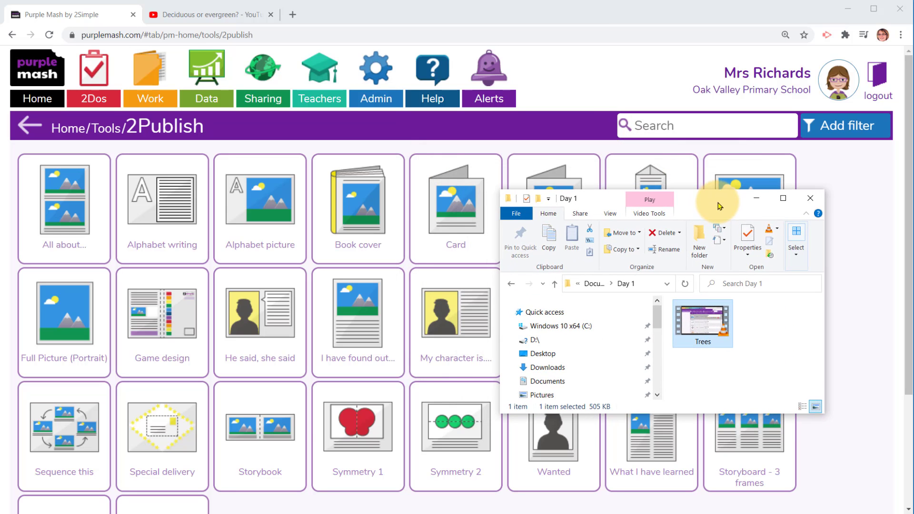
left_click(209, 14)
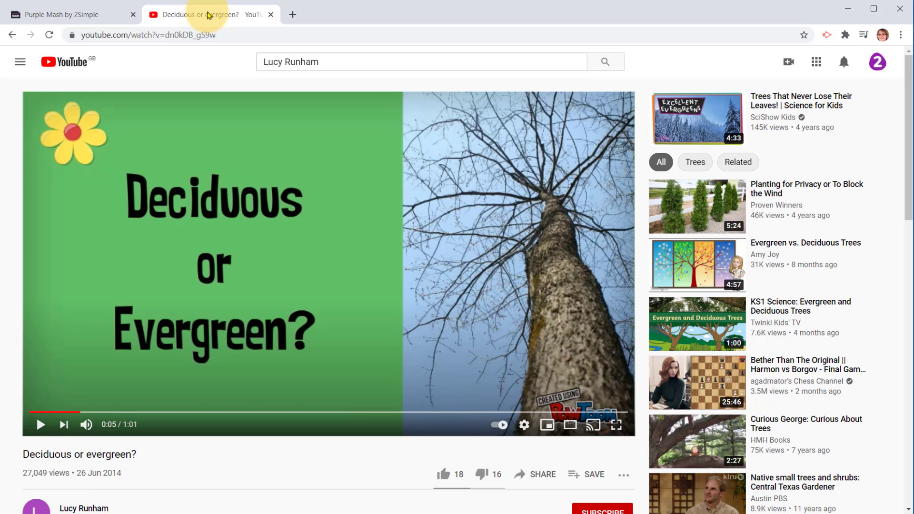
left_click(70, 14)
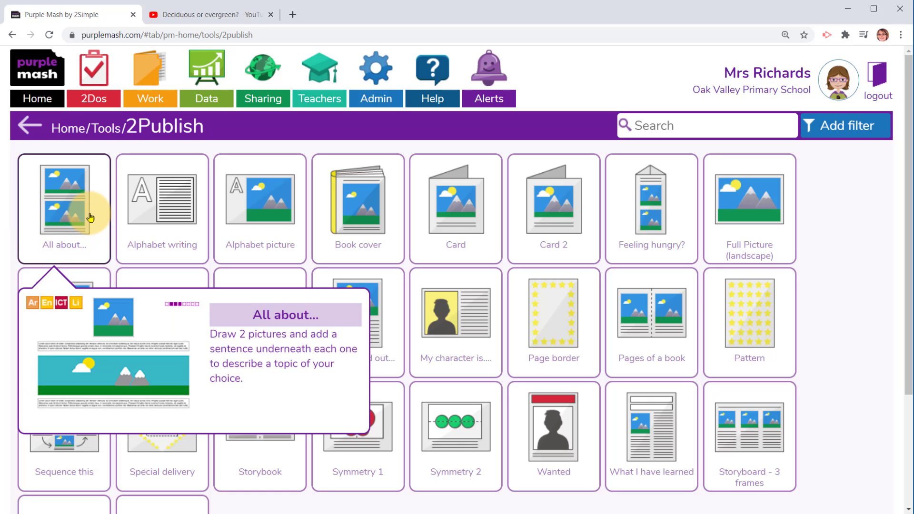
Start an All about... 2Do describing 'Watch the video... write about them in Purple Mash!' with the YouTube link
left_click(64, 208)
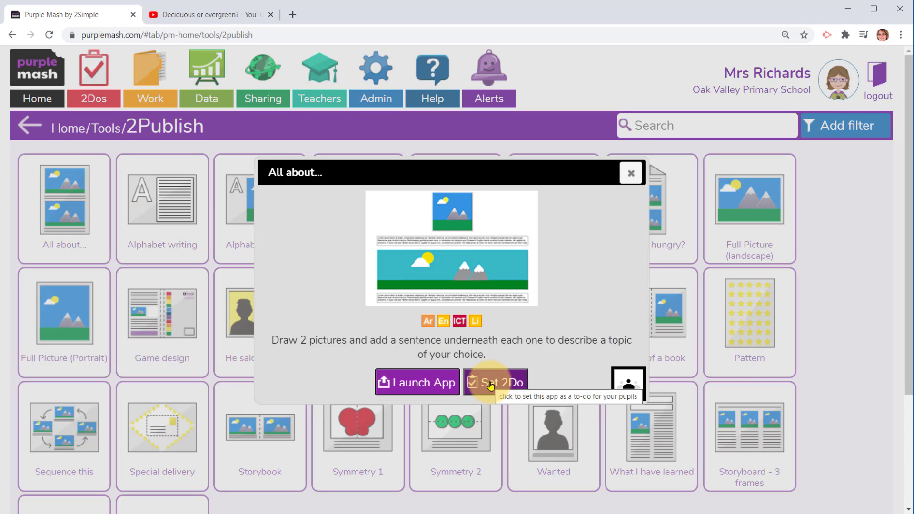
left_click(496, 383)
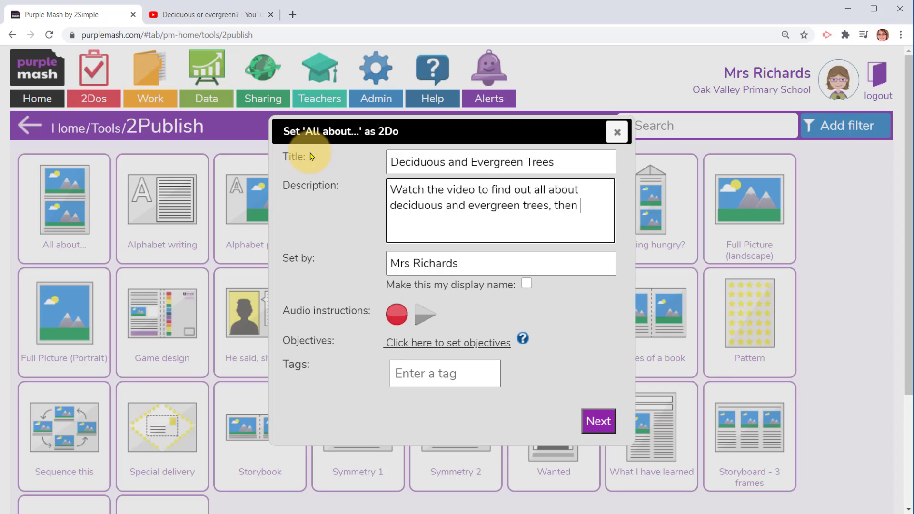
type("write about them")
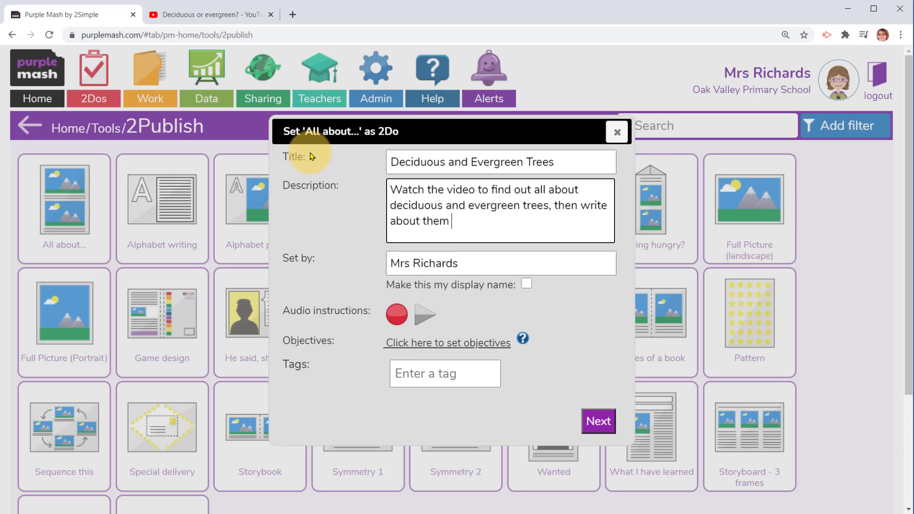
type("in Purple")
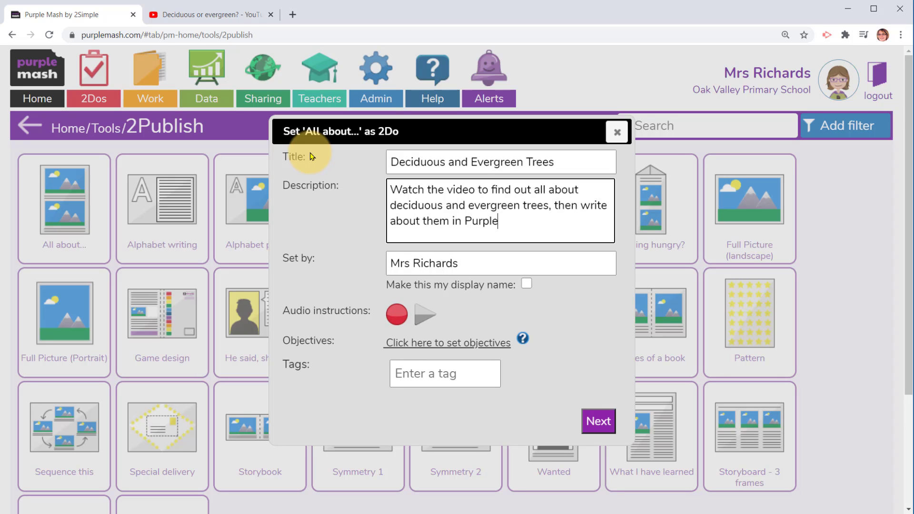
type("Mash!")
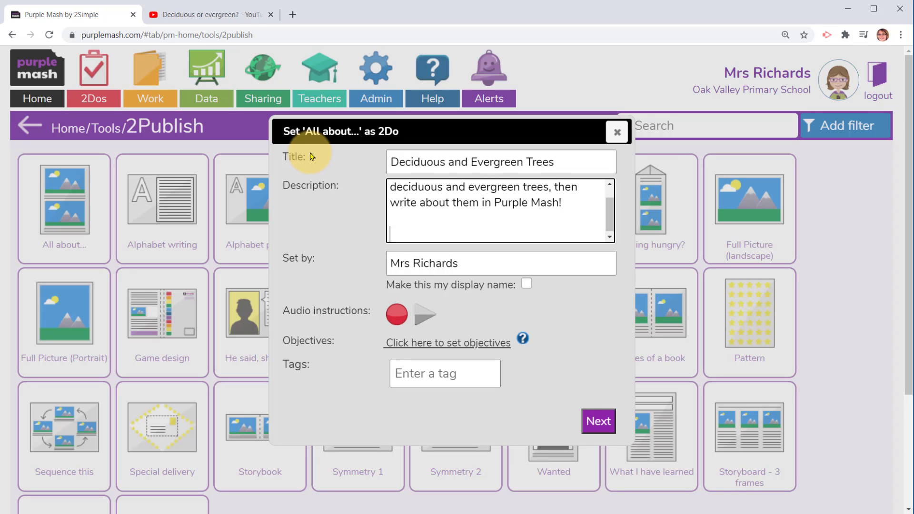
type("Watch the video to find out all about")
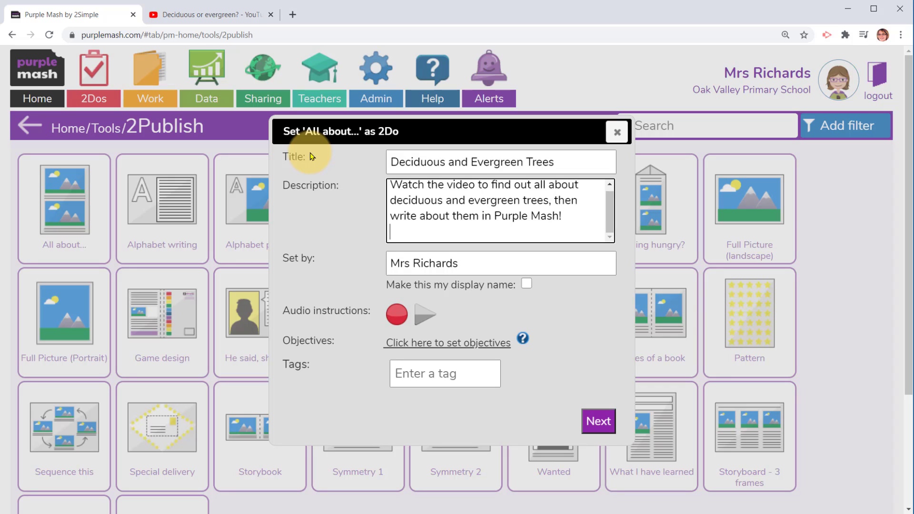
type("https://www.youtube.com/watch?v=dn0kDB_gS9w")
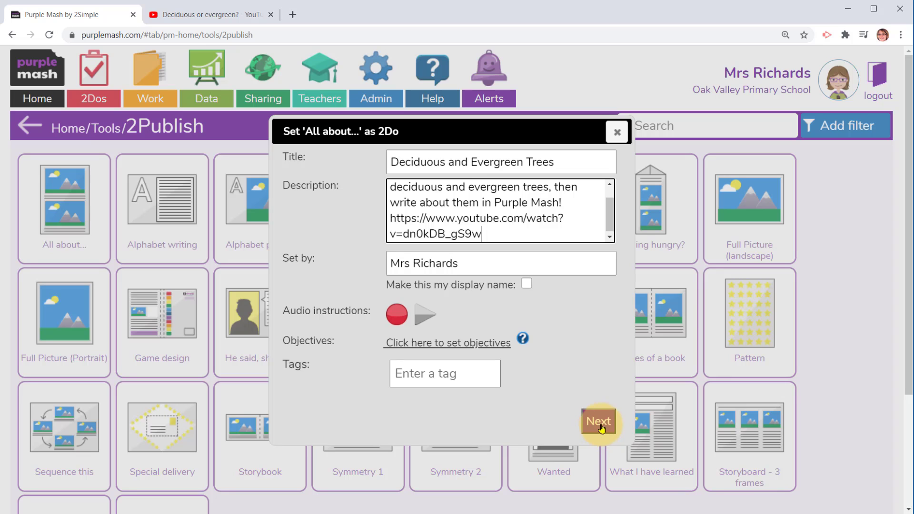
Assign the Deciduous and Evergreen Trees 2Do to the Dolphins class
left_click(599, 422)
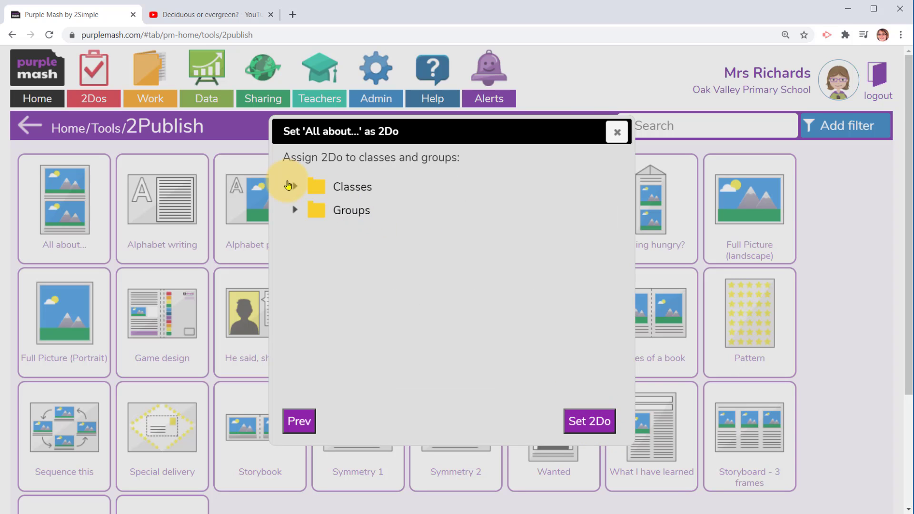
left_click(294, 186)
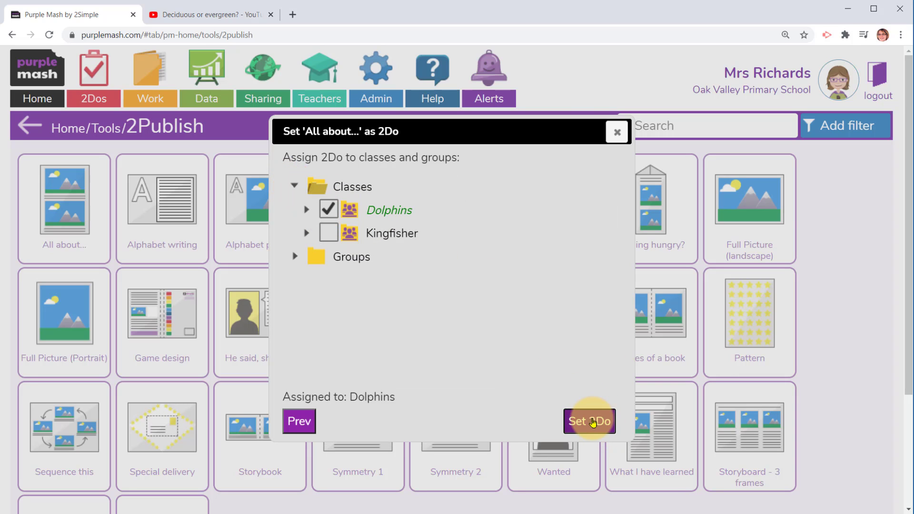
left_click(589, 421)
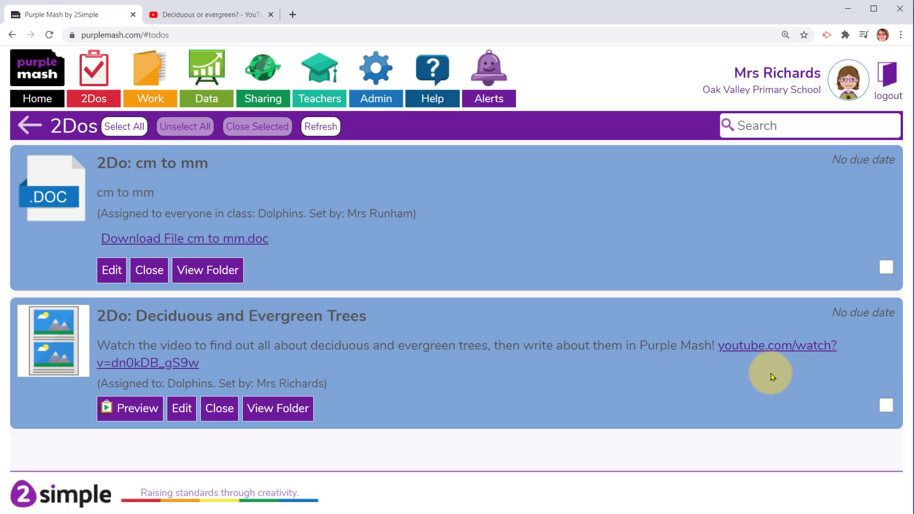
left_click(776, 345)
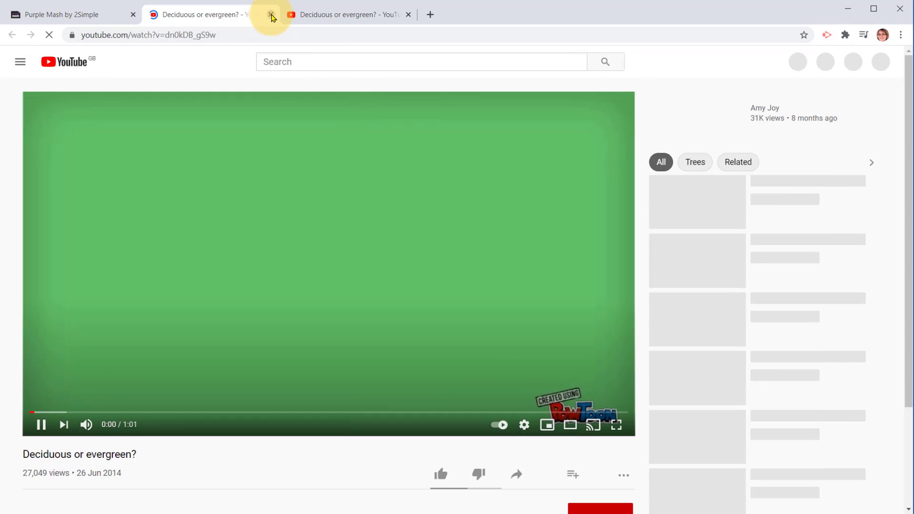
left_click(271, 14)
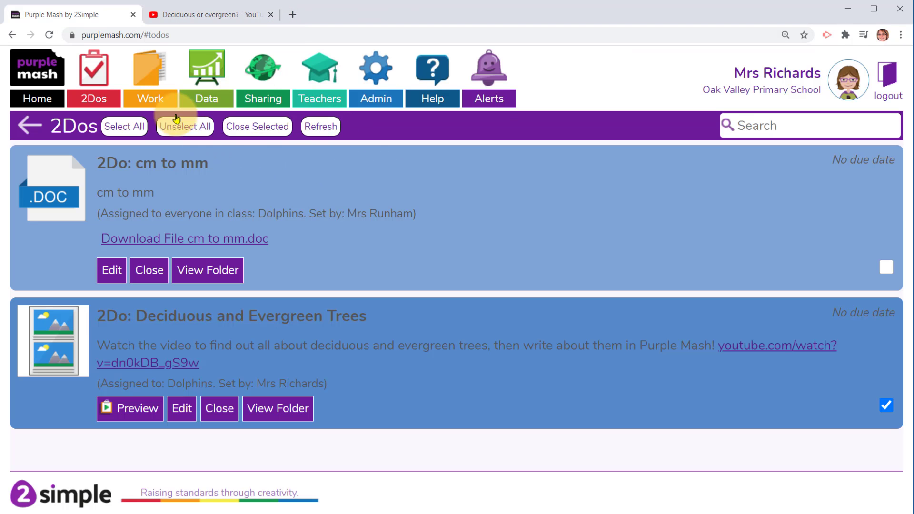
Create an 'Intro videos' folder in the Dolphins class files and open it
left_click(150, 70)
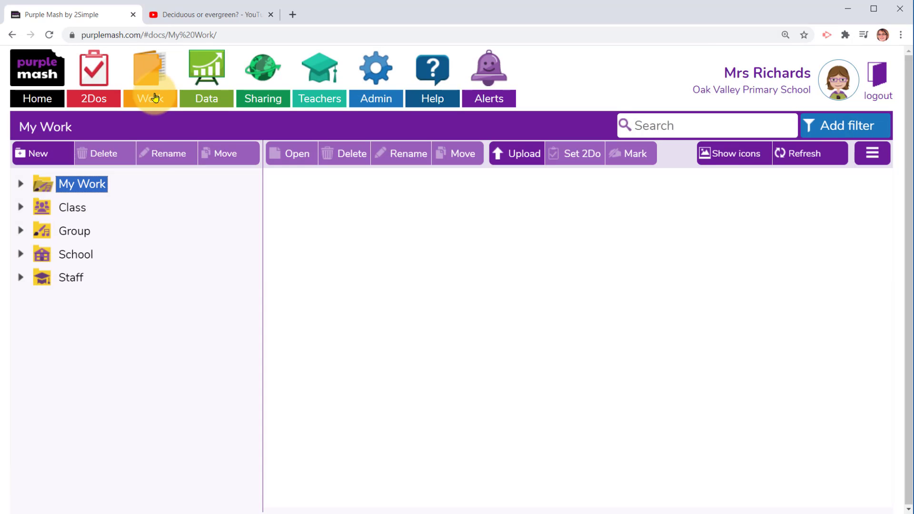
left_click(150, 76)
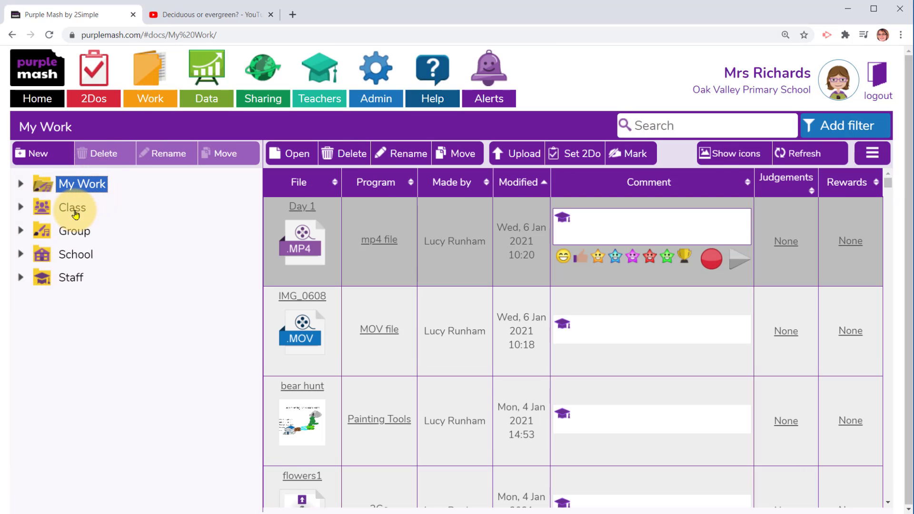
left_click(73, 208)
type("Intro videos")
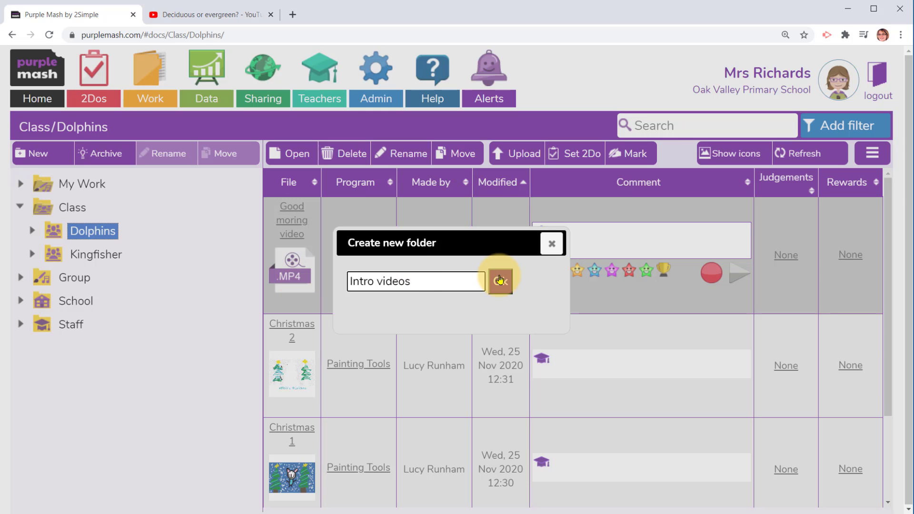
left_click(500, 281)
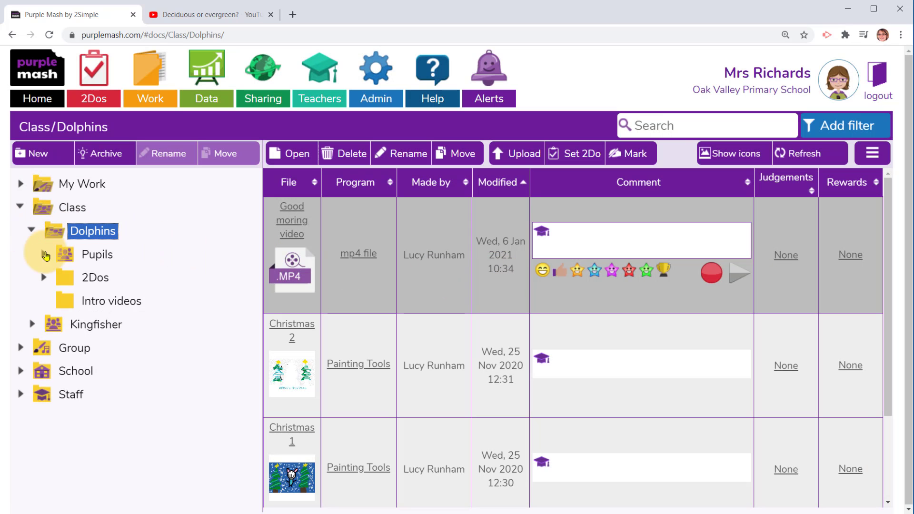
left_click(110, 301)
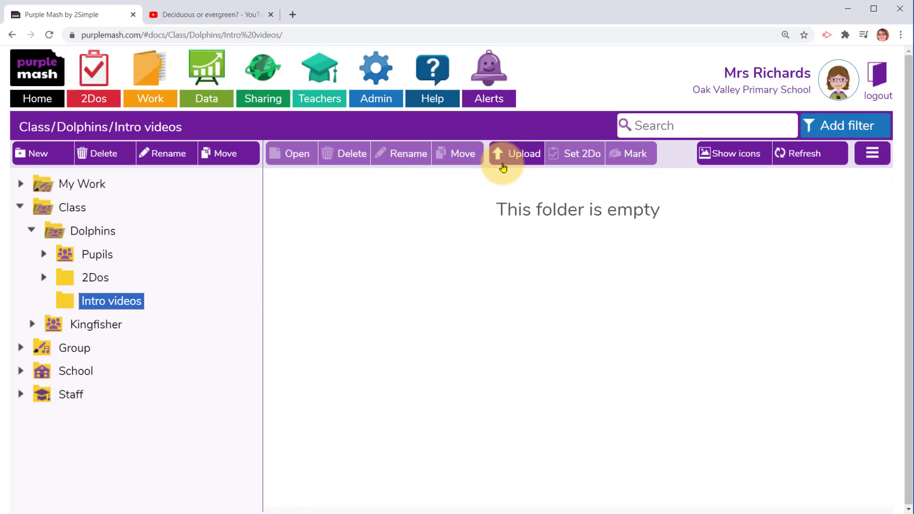
Upload the Trees.mp4 video into the Intro videos folder
left_click(516, 154)
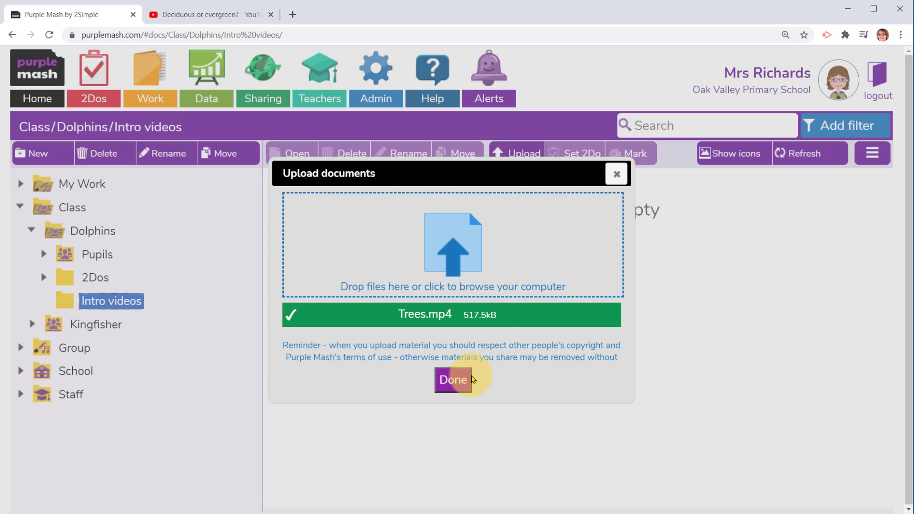
left_click(454, 380)
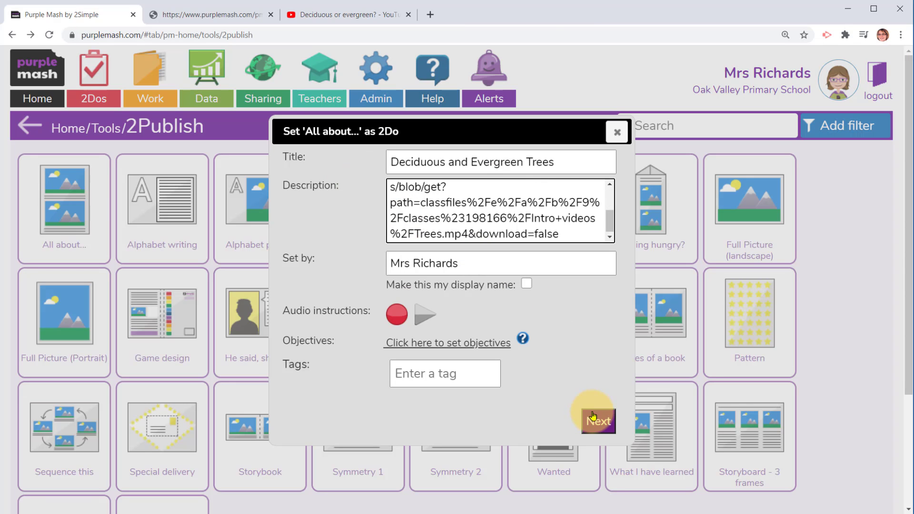
Set the Deciduous and Evergreen Trees 2Do linking the uploaded video for the Dolphins class
left_click(596, 421)
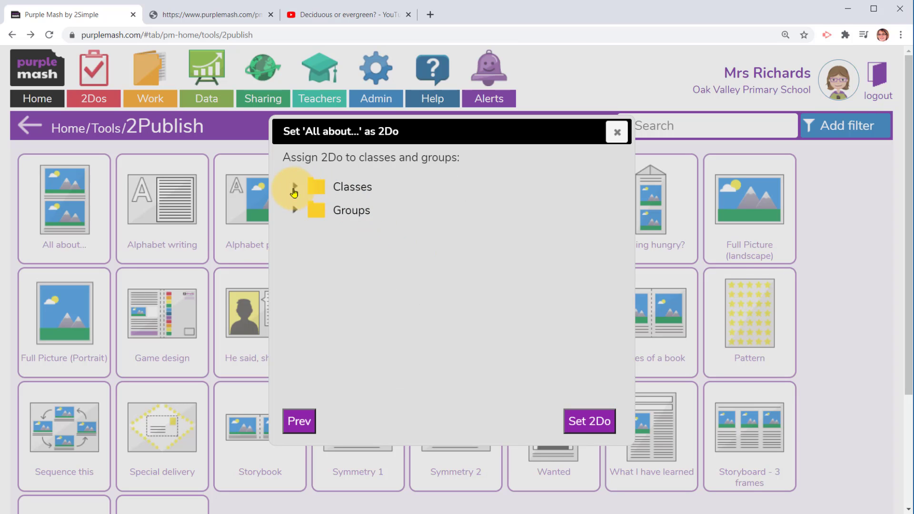
left_click(589, 421)
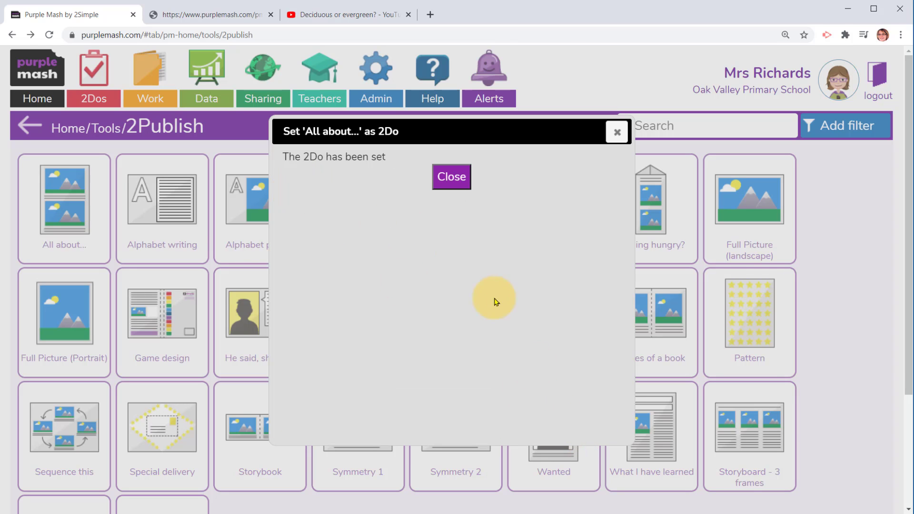
left_click(450, 177)
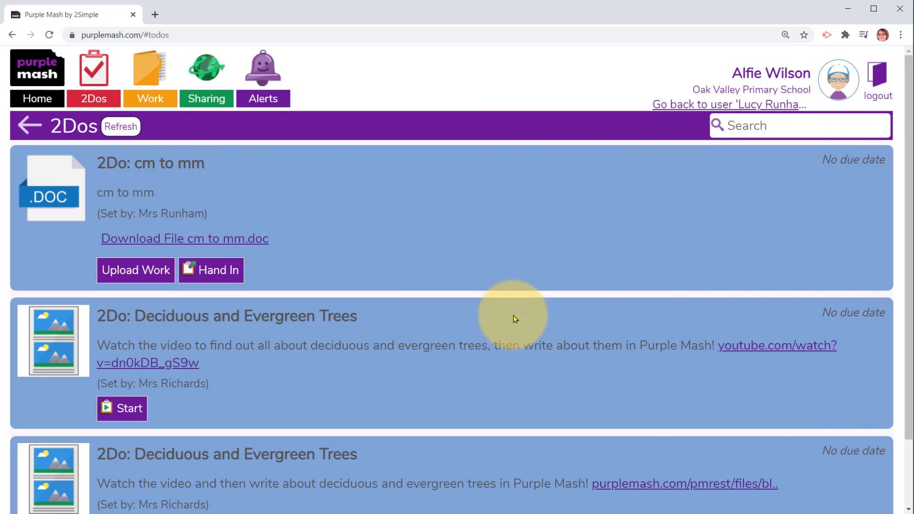
mouse_move(780, 348)
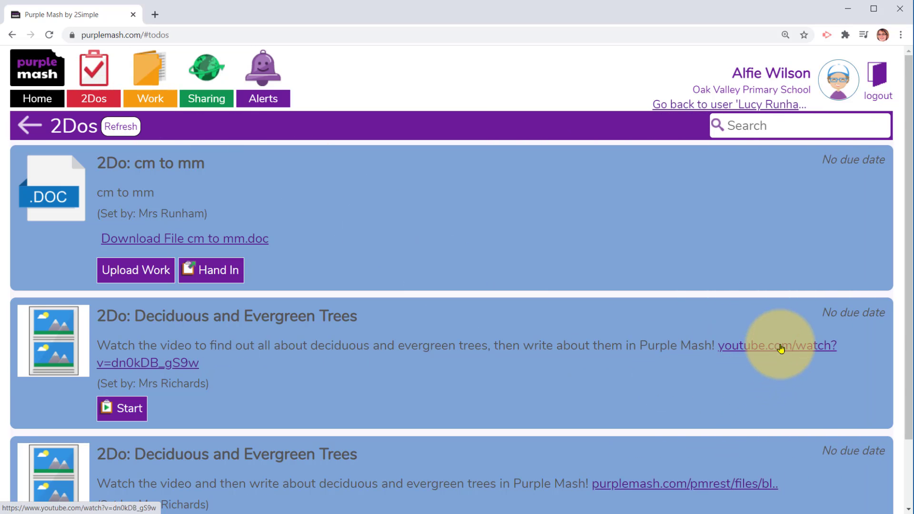
Watch the 2Do's linked YouTube video as a pupil, then start the trees writing activity
left_click(776, 345)
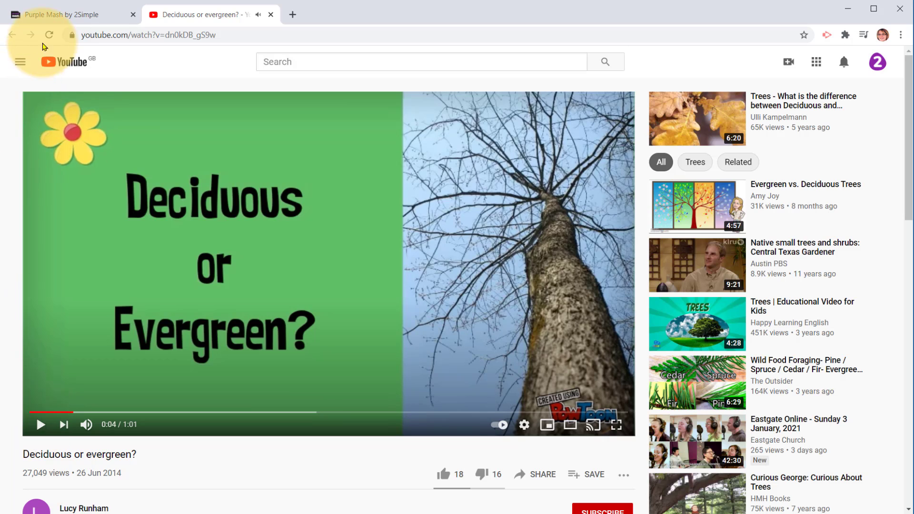
left_click(69, 15)
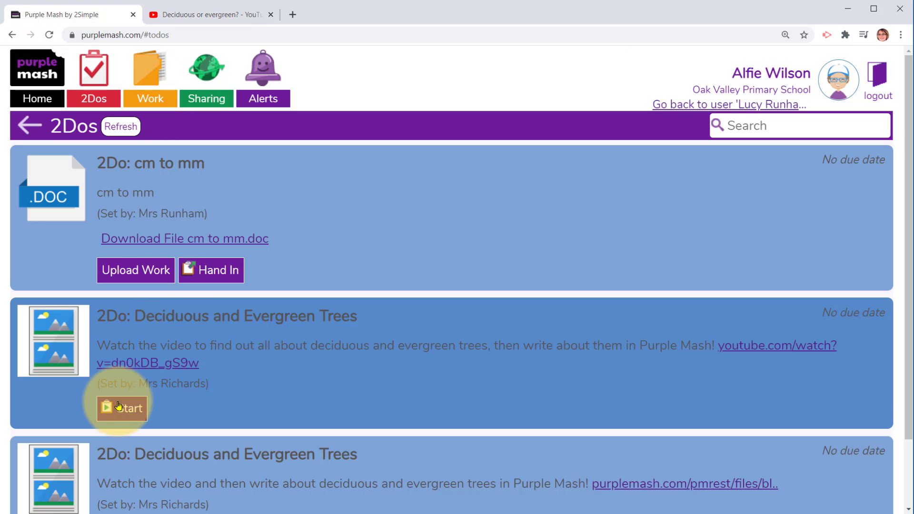
left_click(122, 409)
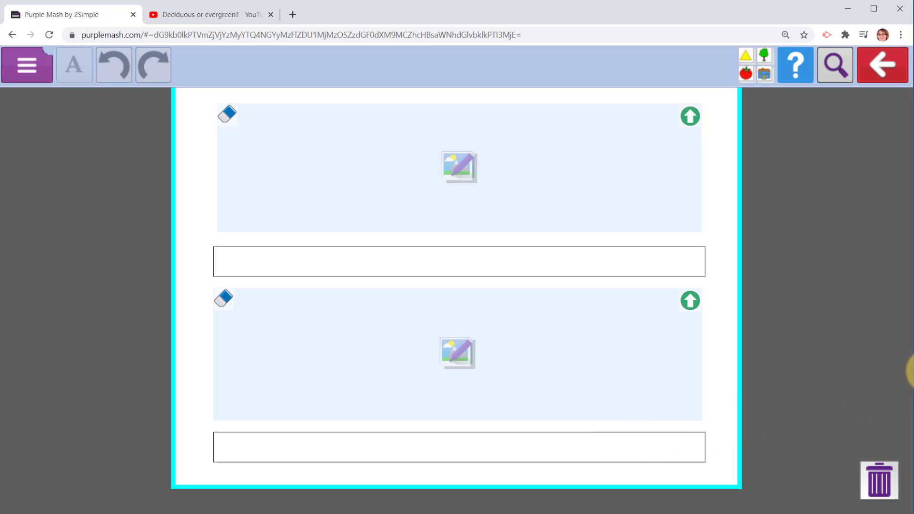
left_click(882, 65)
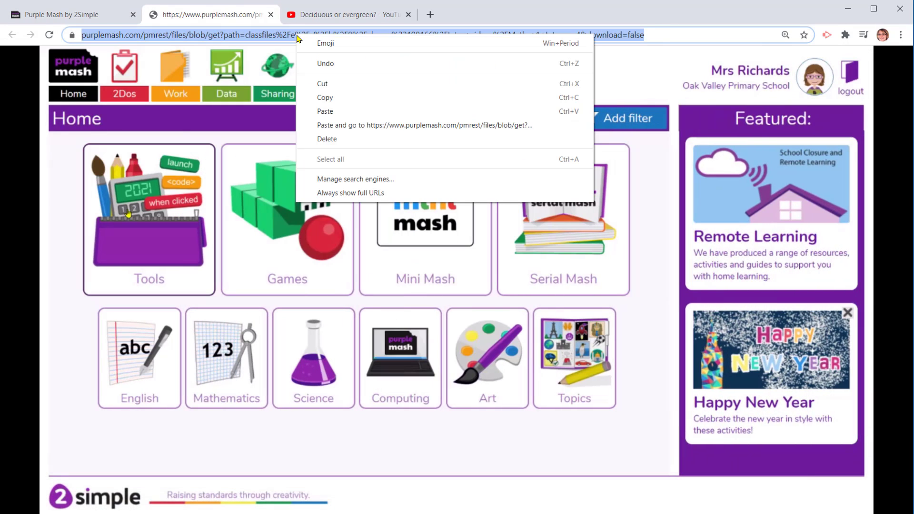
Start a Maths 1 Worksheet 2Do saying 'Watch the video and then download and complete the worksheet' with the Maths 1 Intro.mp4 link
left_click(69, 15)
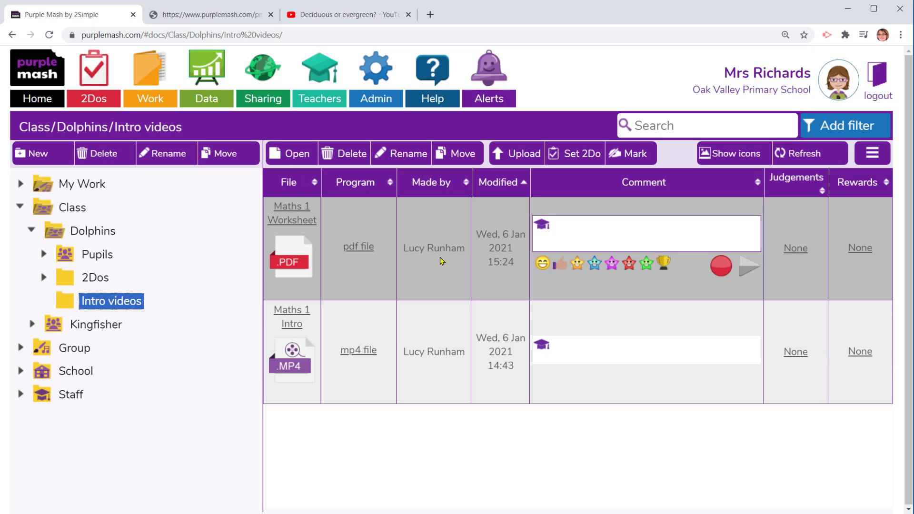
left_click(573, 153)
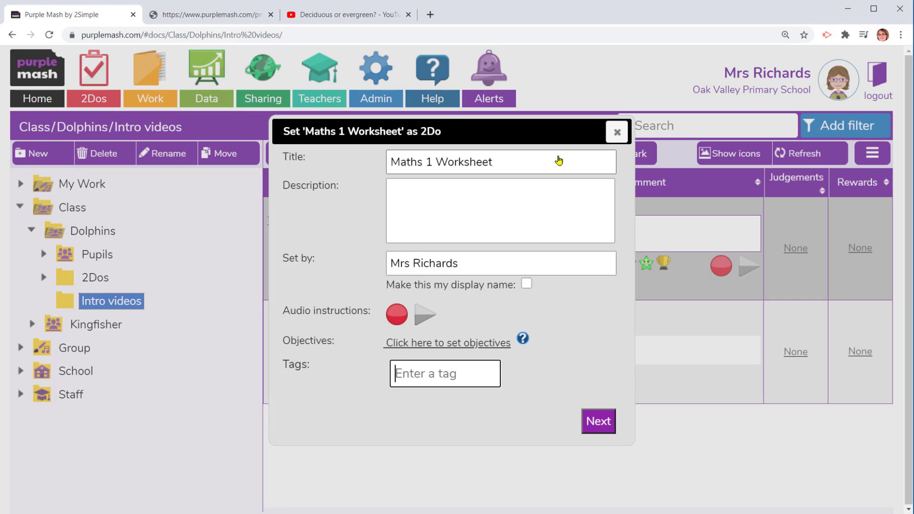
type("Watch the video and then download and complete the worksheet.")
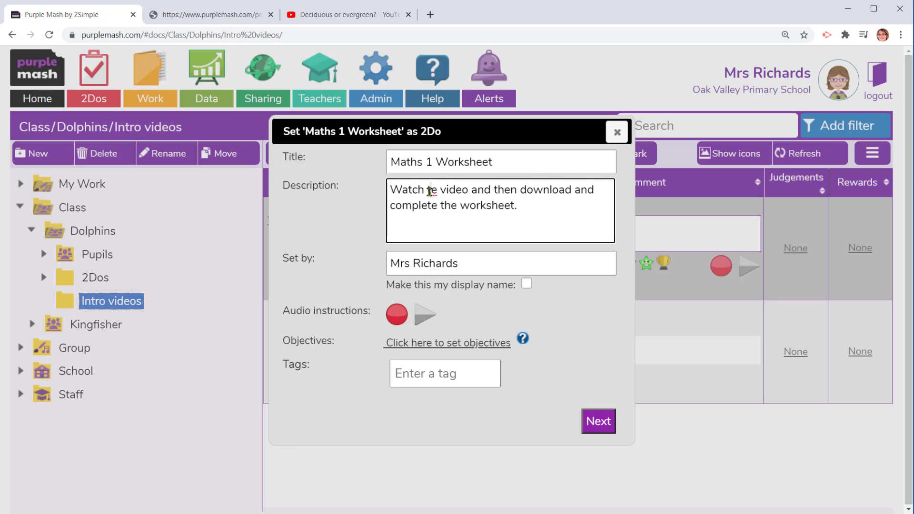
type("path=classfiles%2Fe%2Fa%2Fb%2F9%2Fclasses%23198166%2FIntro+videos%2FMaths+1+Intro.mp4&download=false")
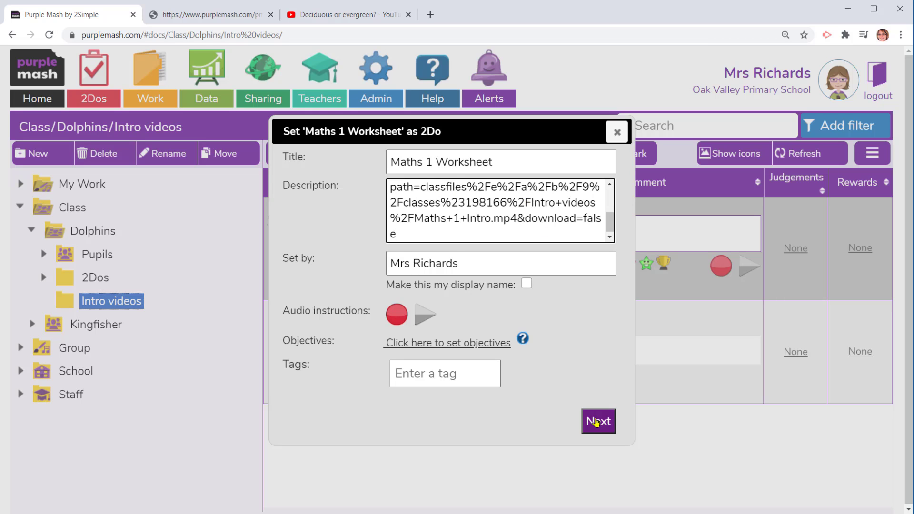
Assign the Maths 1 Worksheet 2Do to the Dolphins class
left_click(597, 422)
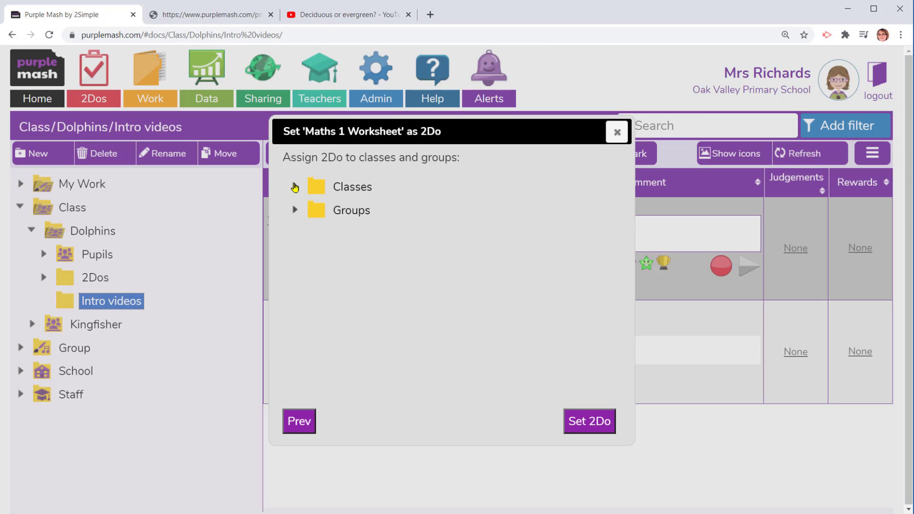
left_click(295, 187)
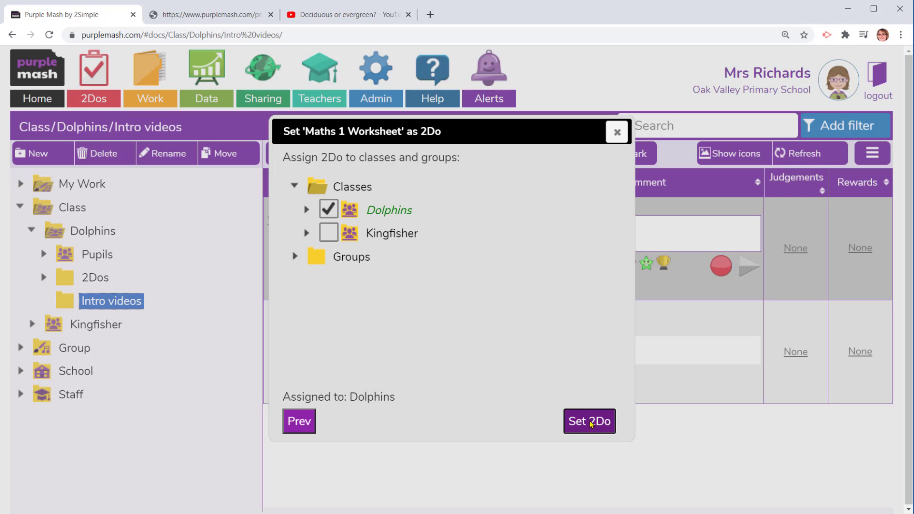
left_click(588, 422)
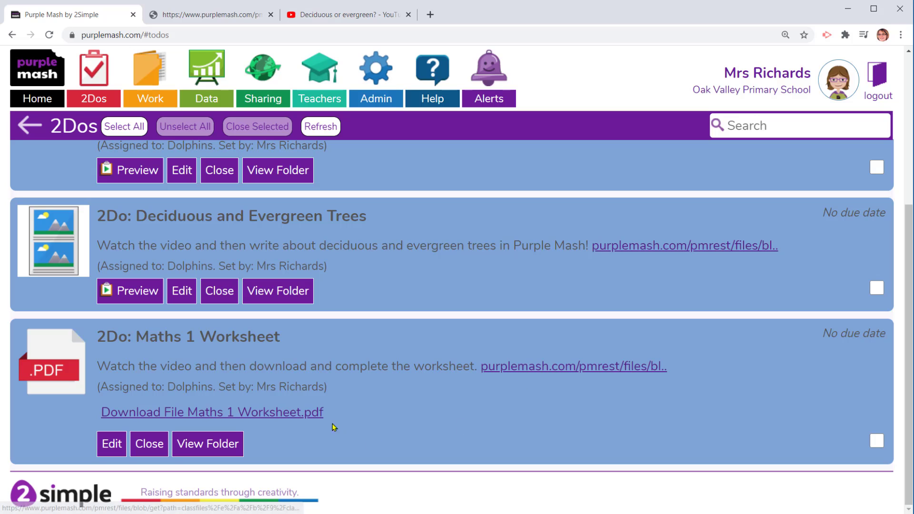
mouse_move(626, 464)
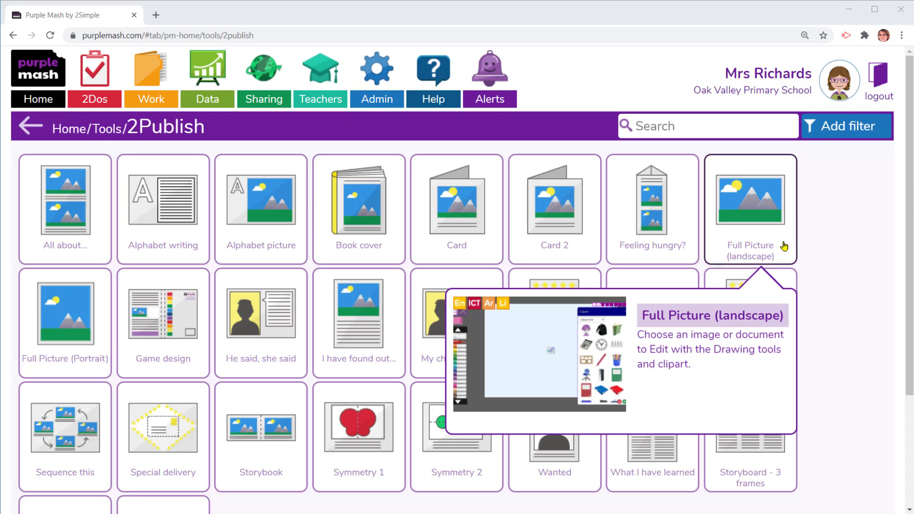
Import the maths worksheet onto a Full Picture (landscape) page with an answer box, ready to save
left_click(751, 200)
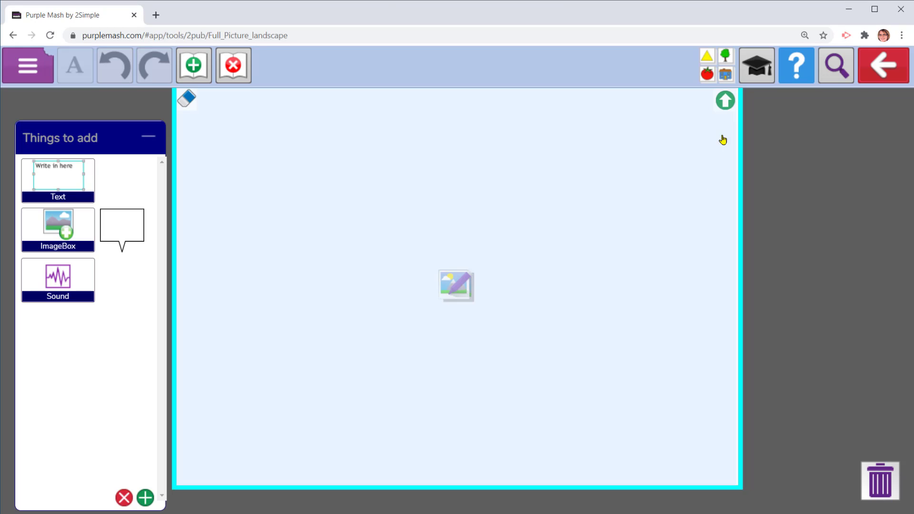
left_click(456, 285)
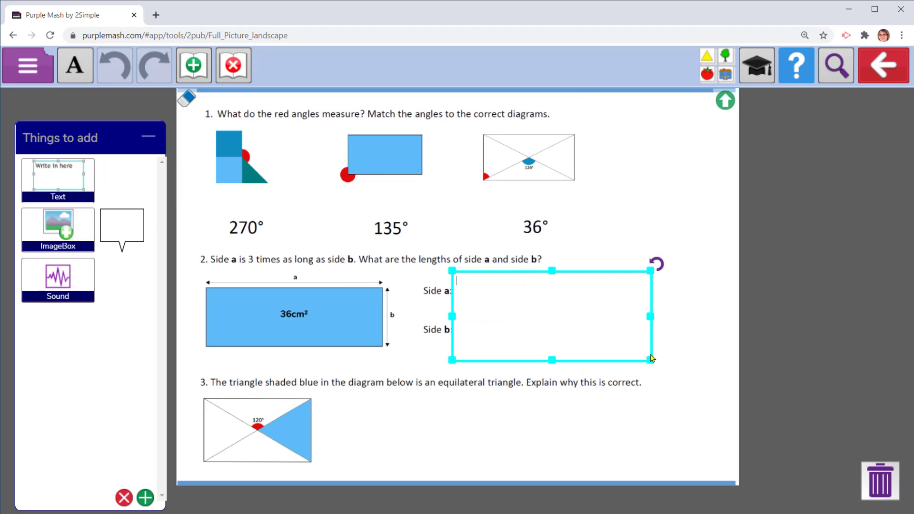
left_click(27, 65)
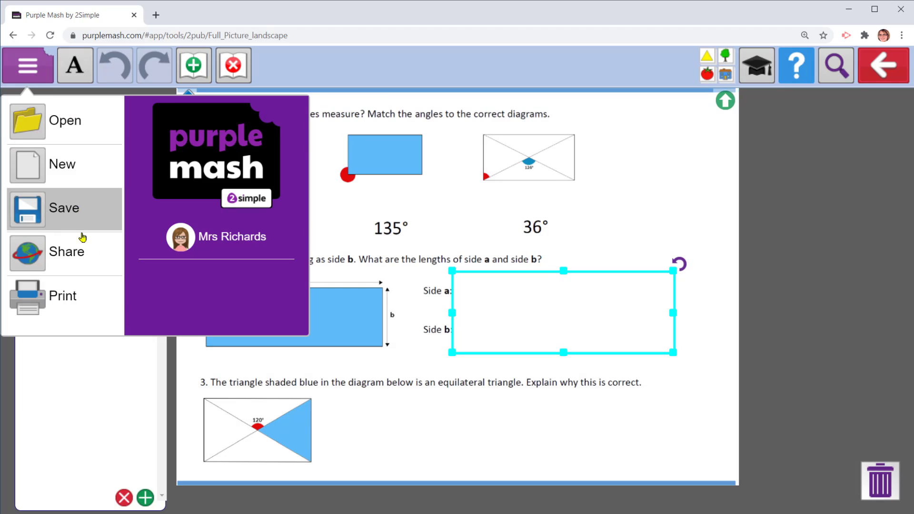